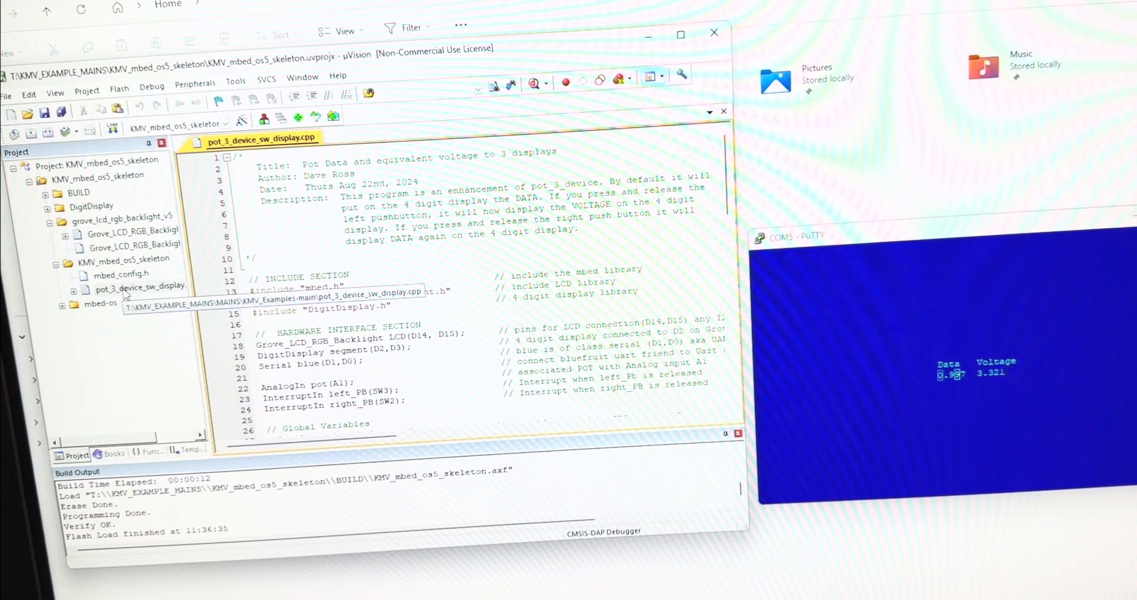
Remove pot_3_device_sw_display.cpp from the project via its context menu.
right_click(142, 287)
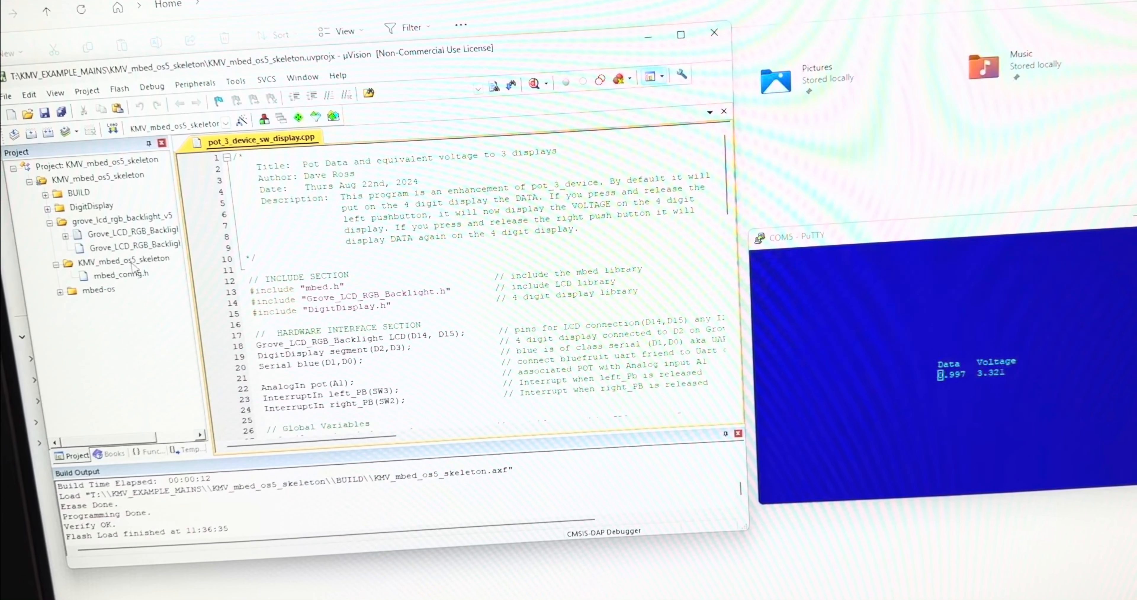
Add existing file pot_3_device_ticker.cpp from the examples folder to the source group.
right_click(127, 259)
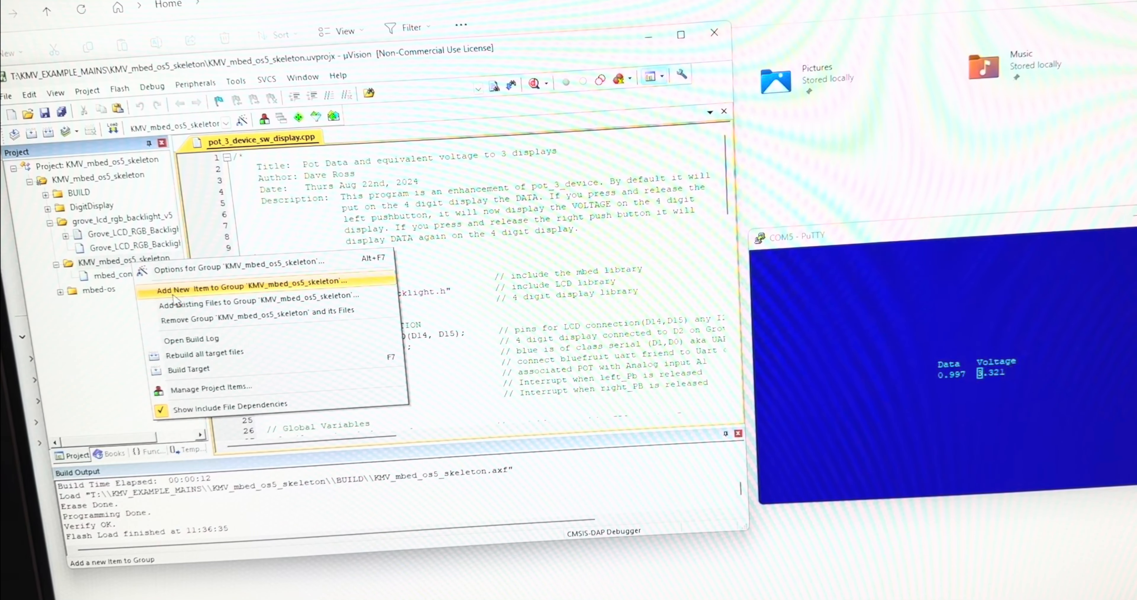
mouse_move(217, 300)
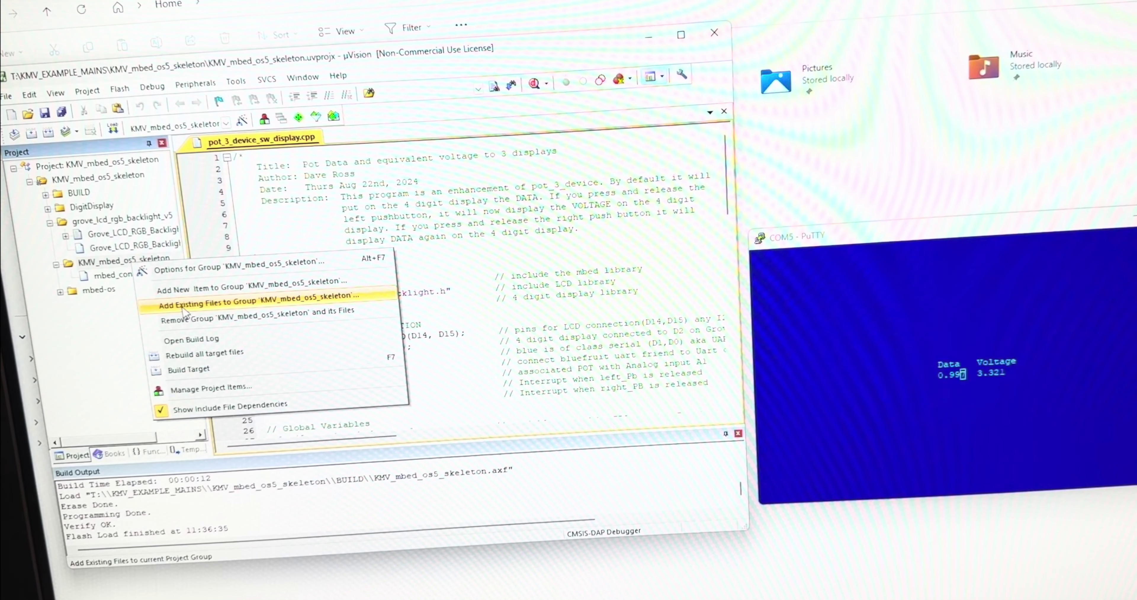
click(215, 302)
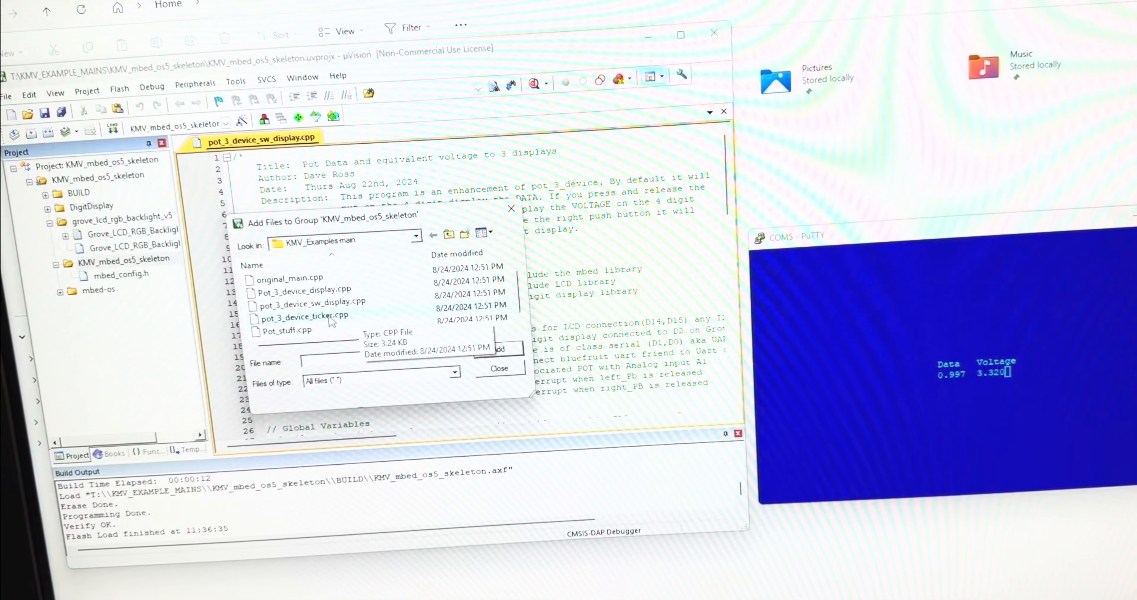
click(304, 316)
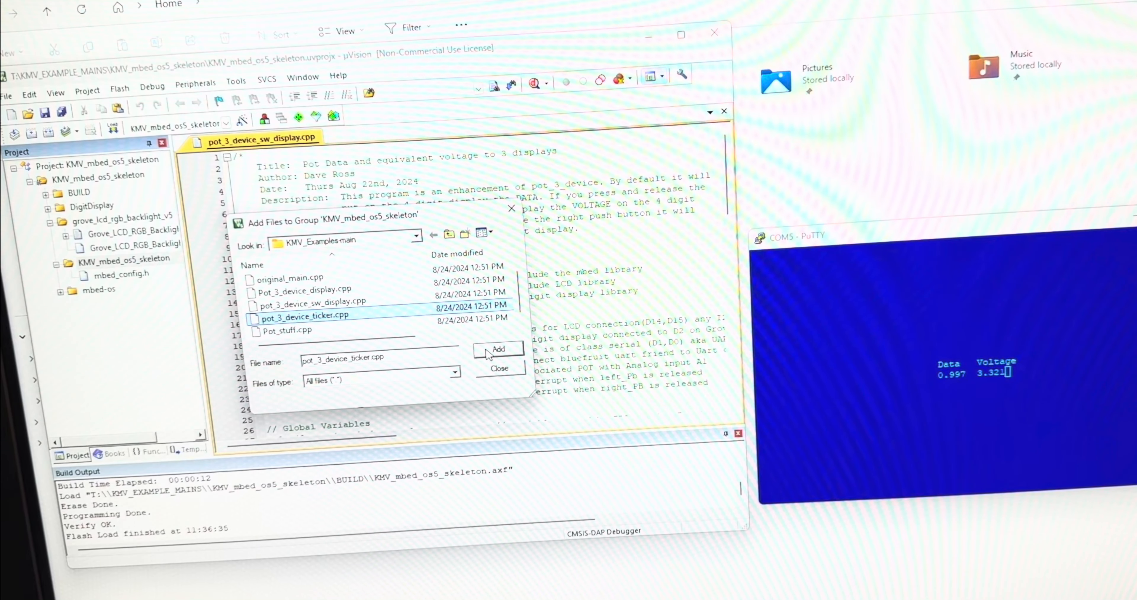
click(497, 348)
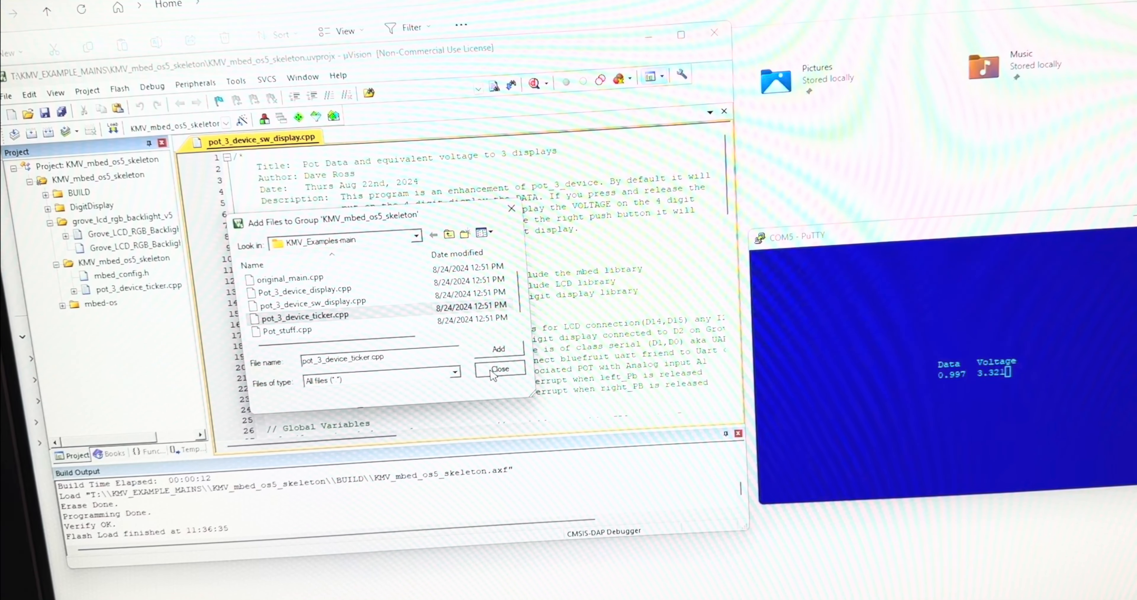
click(499, 368)
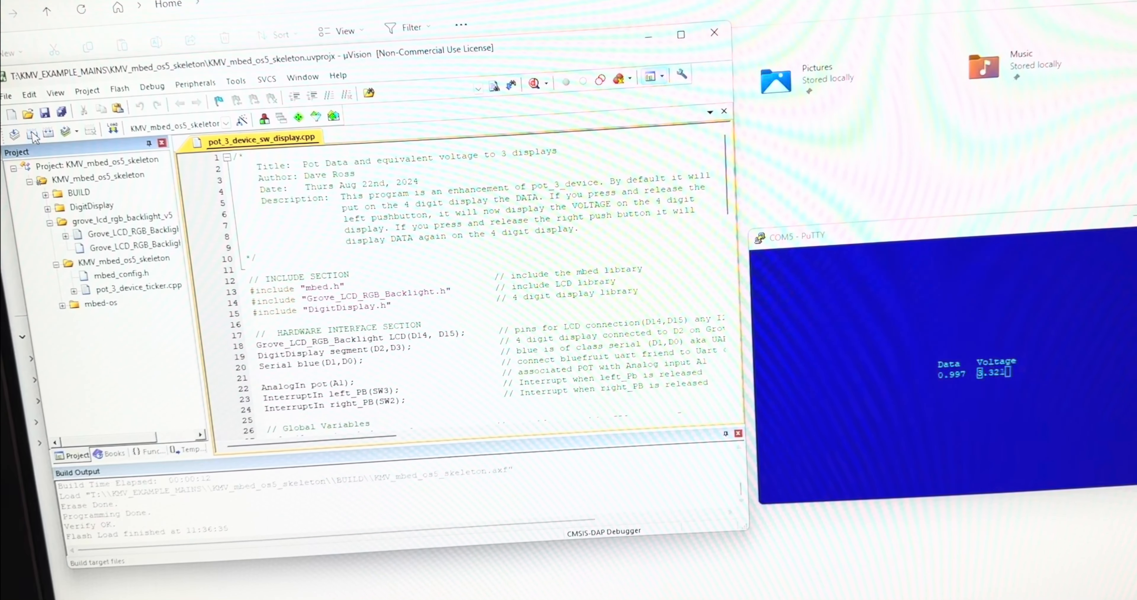
Build the project with zero errors and close the old display source's editor tab.
click(13, 132)
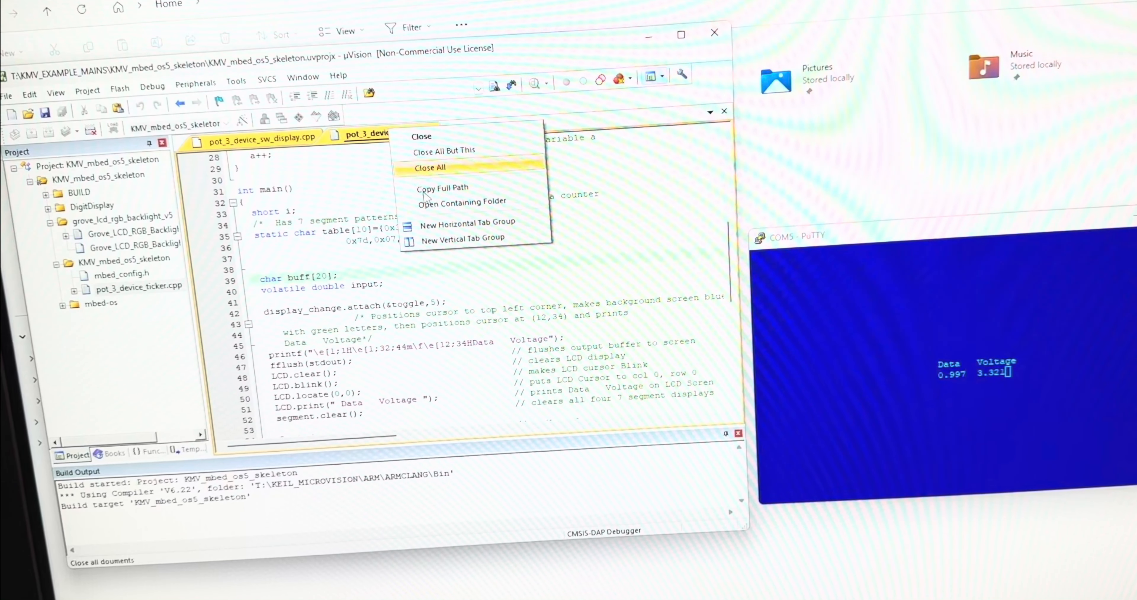
click(433, 168)
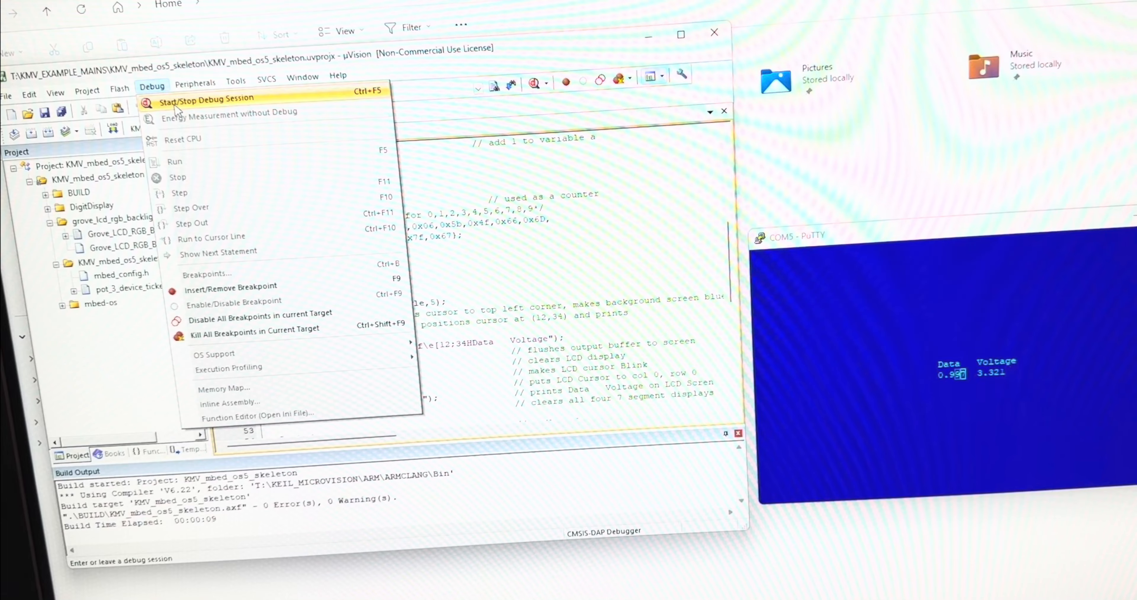
Start a debug session loading the ticker build onto the board and run it from main.
click(208, 98)
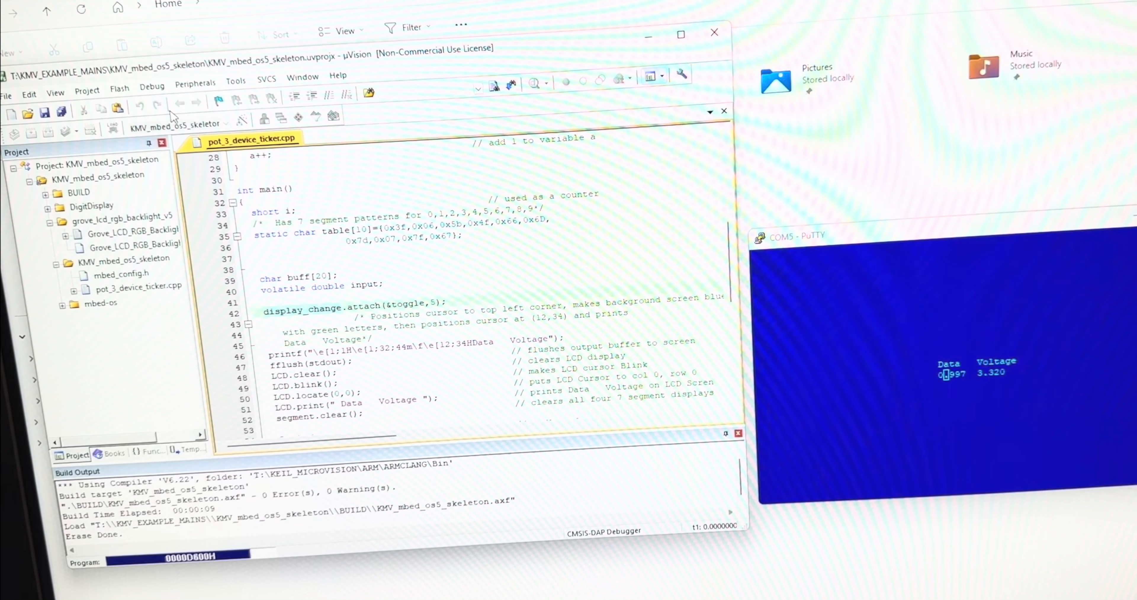
click(510, 84)
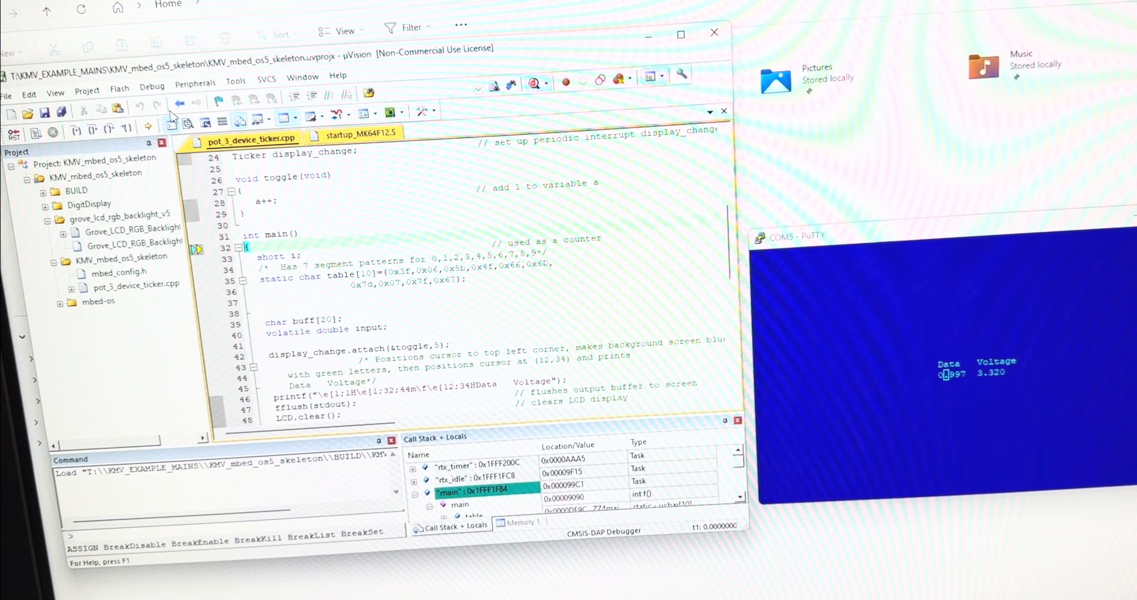
mouse_move(65, 139)
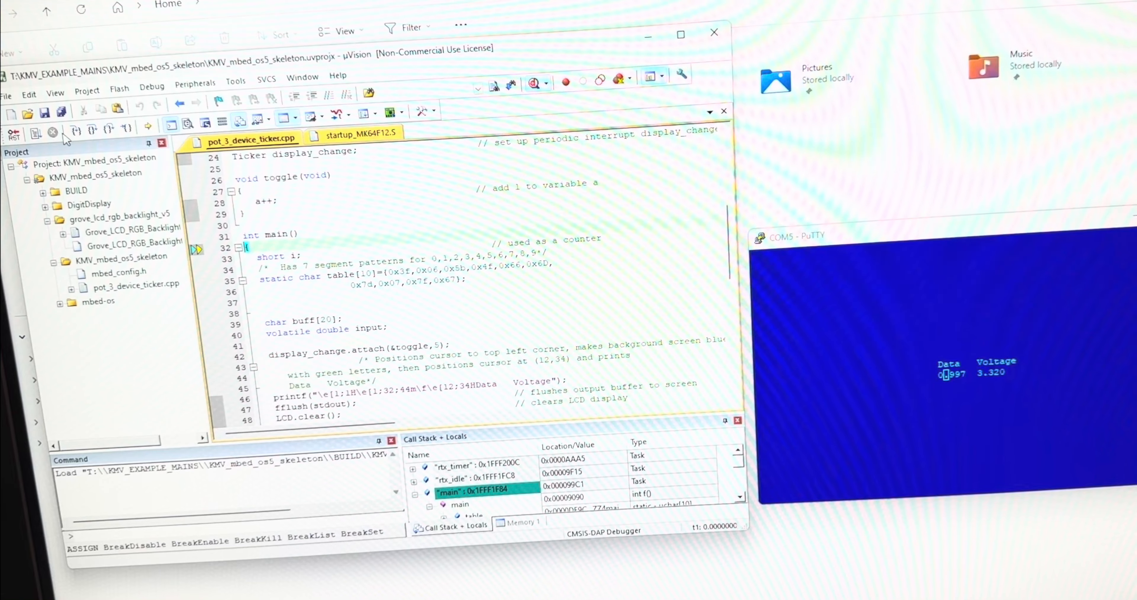
click(34, 132)
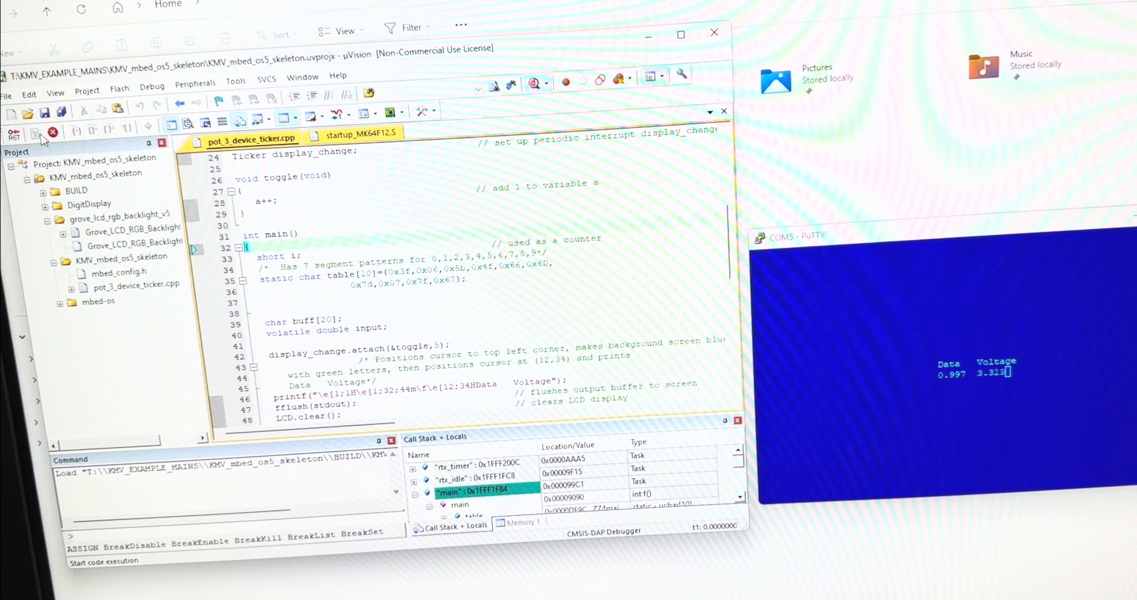
mouse_move(53, 131)
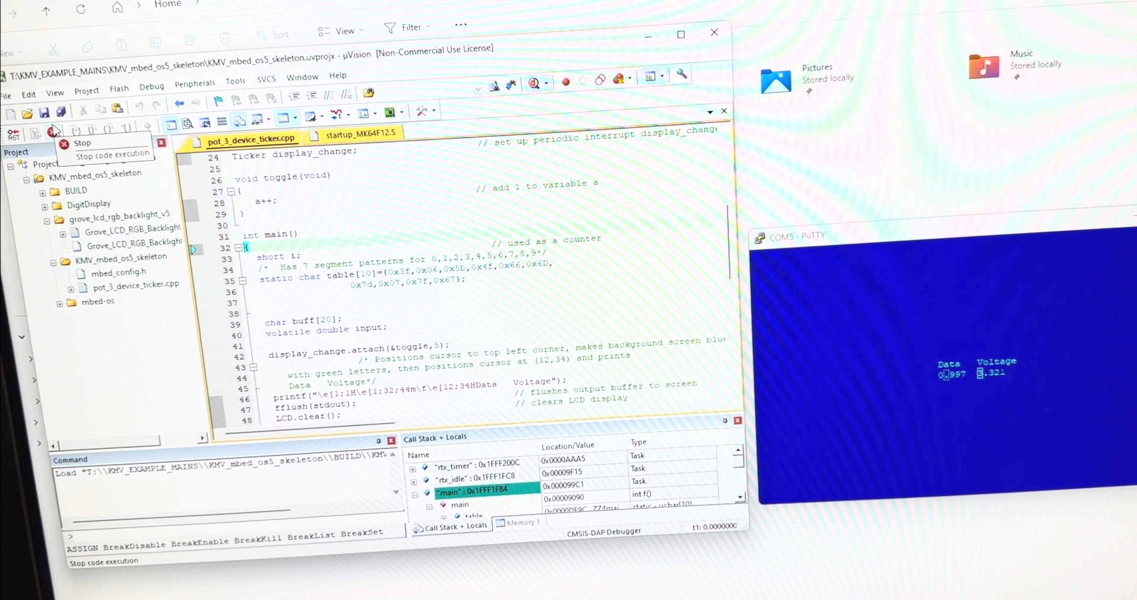